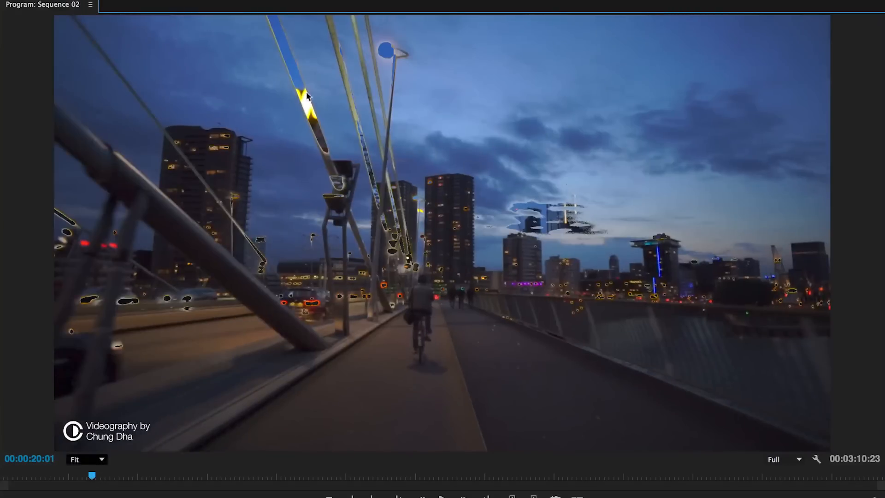
mouse_move(593, 210)
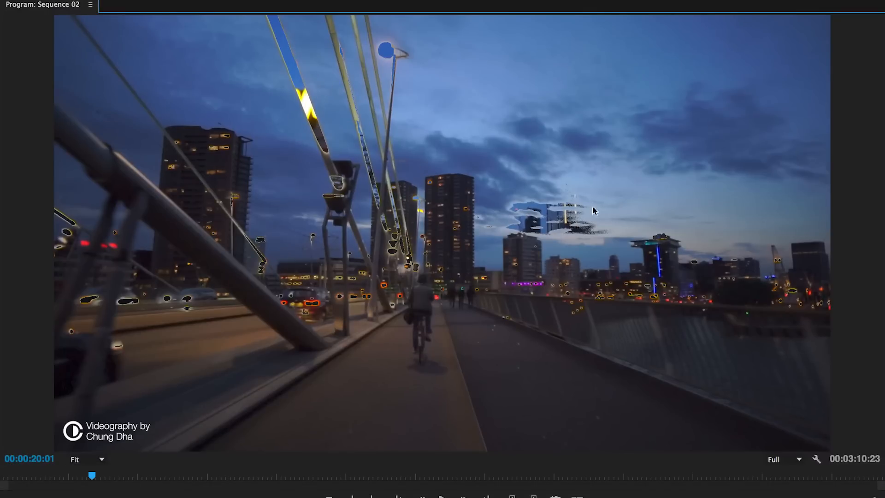
mouse_move(679, 189)
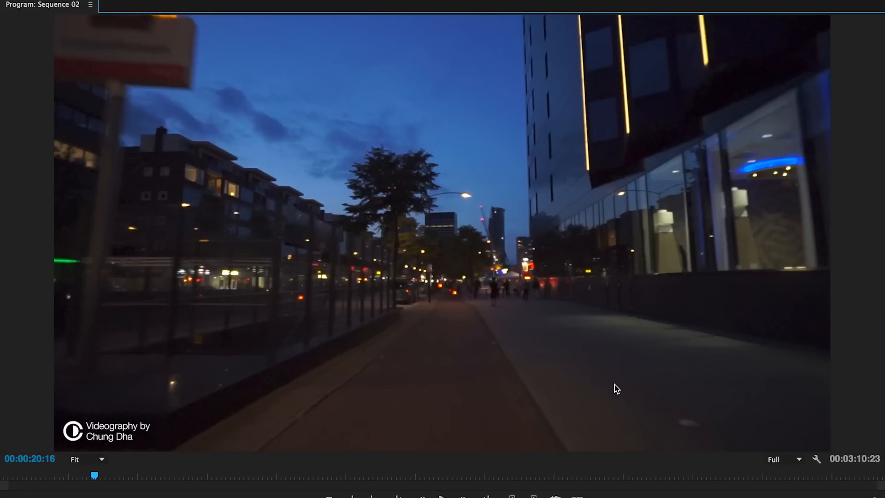
mouse_move(362, 386)
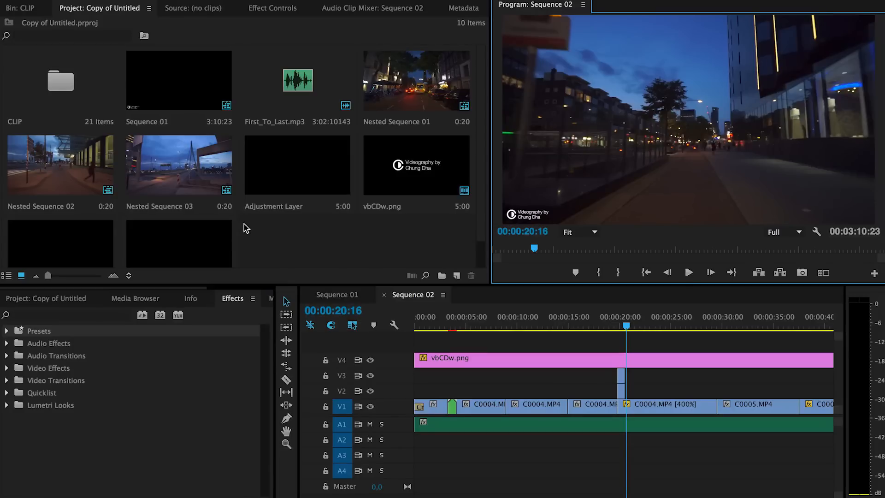
mouse_move(222, 437)
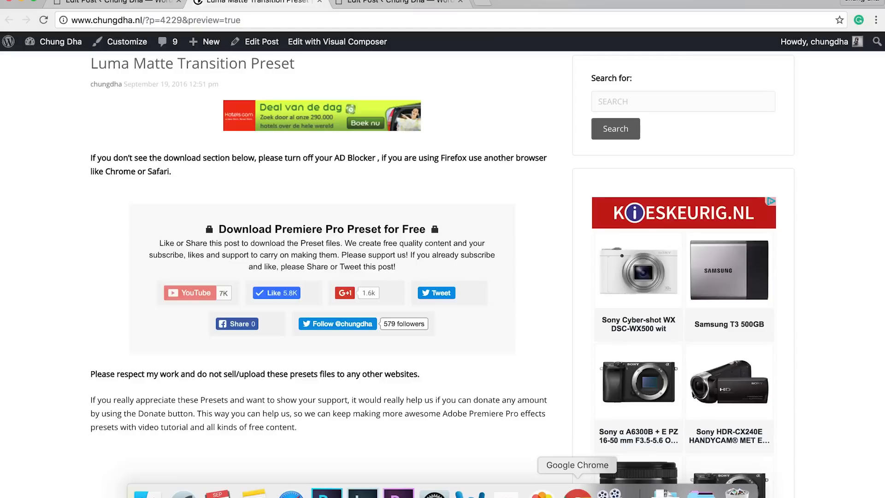
mouse_move(614, 275)
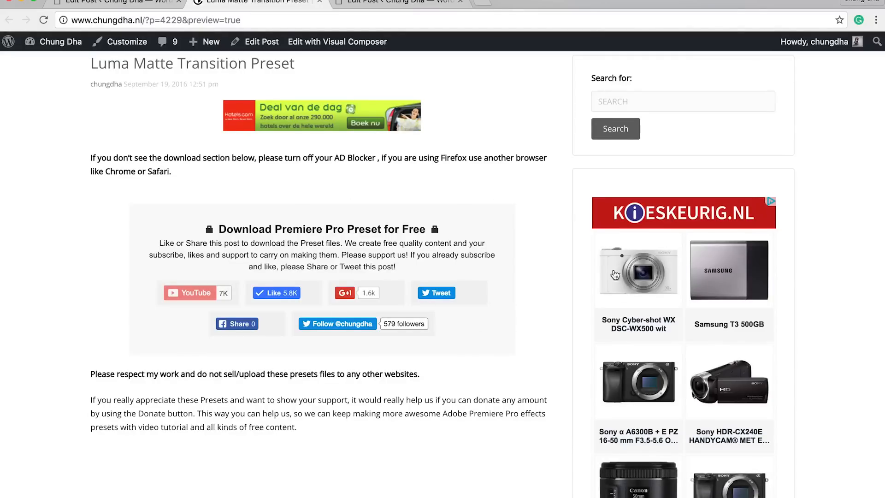
mouse_move(72, 245)
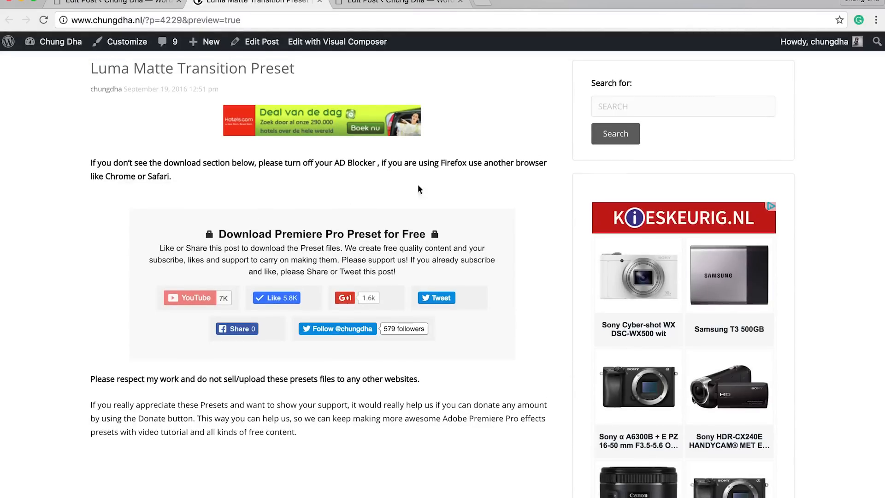
mouse_move(225, 247)
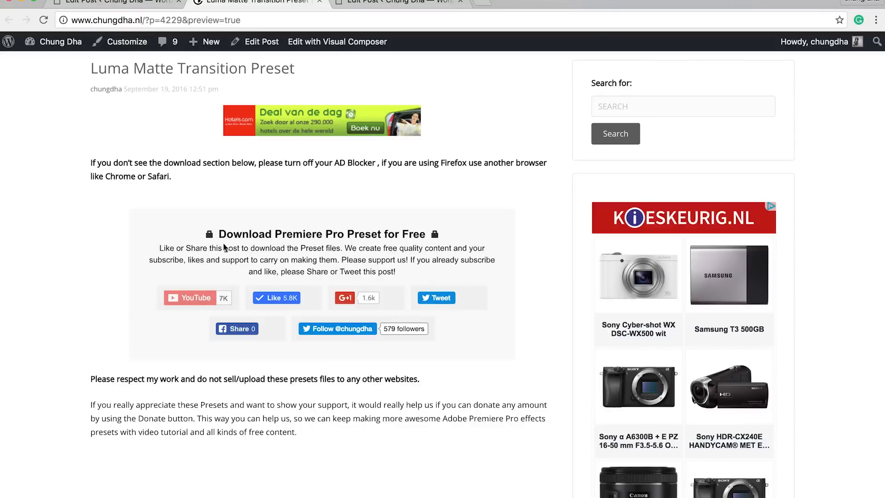
mouse_move(292, 247)
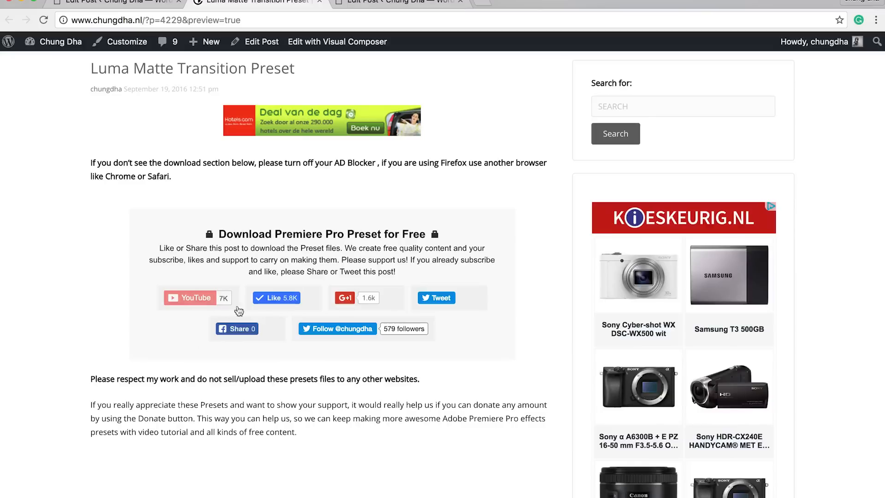
mouse_move(311, 328)
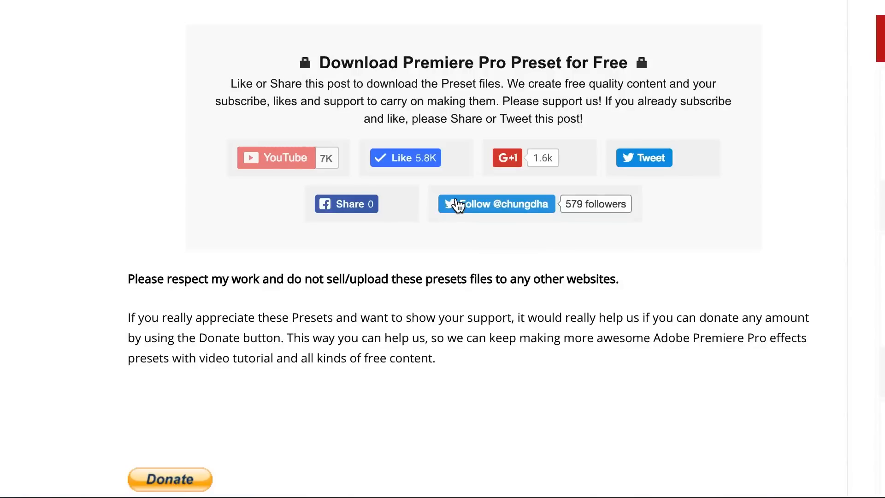
mouse_move(427, 354)
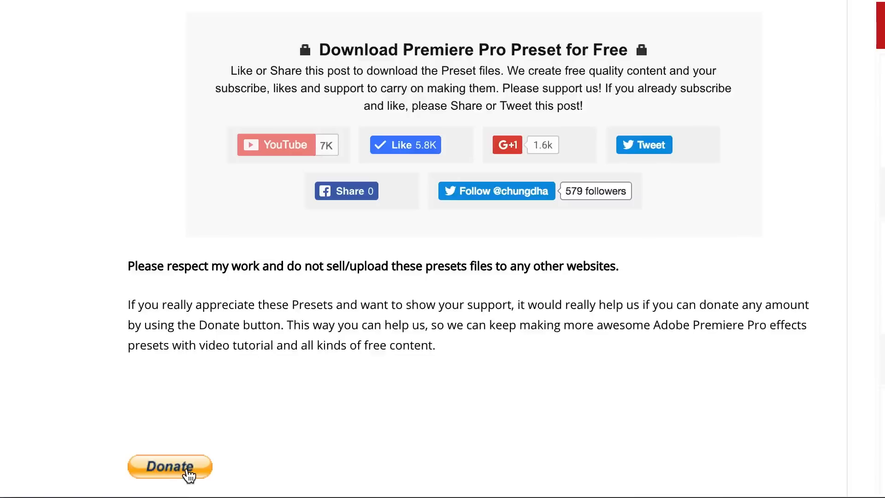
mouse_move(389, 363)
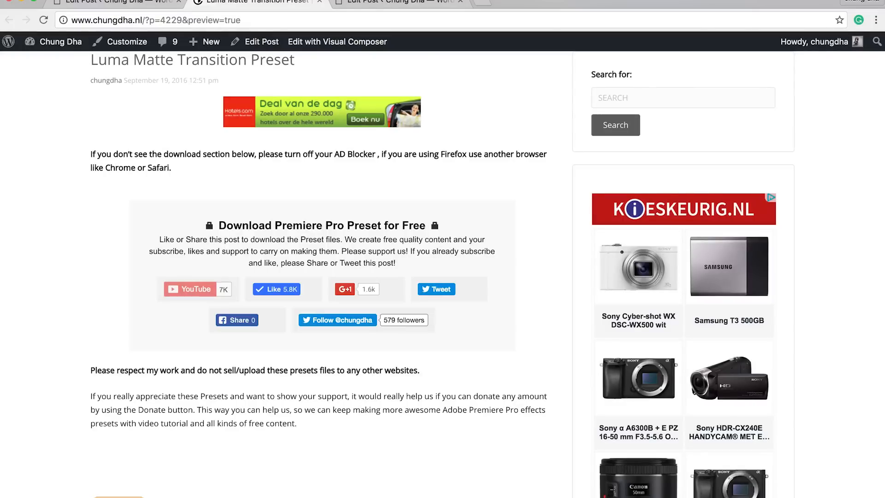
- Import the .prfpset file from the Presets bin and scroll to CD_Luma_Matte_Transition
click(326, 491)
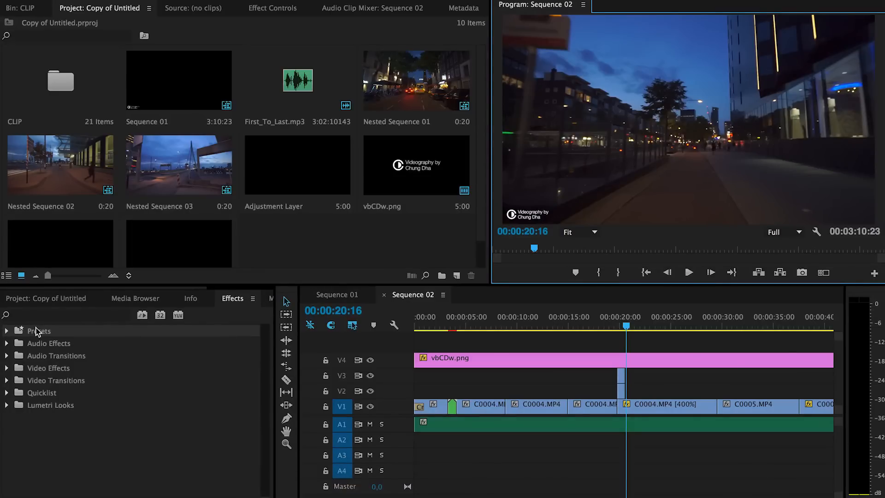
right_click(39, 331)
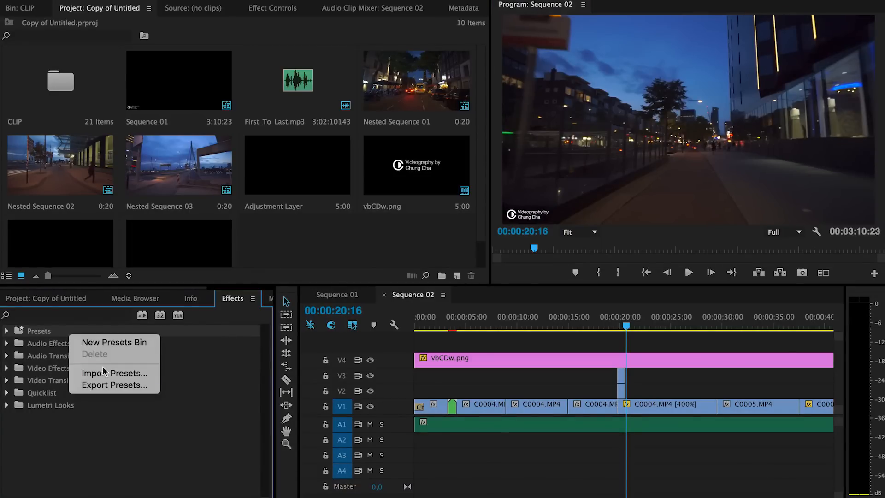
mouse_move(114, 374)
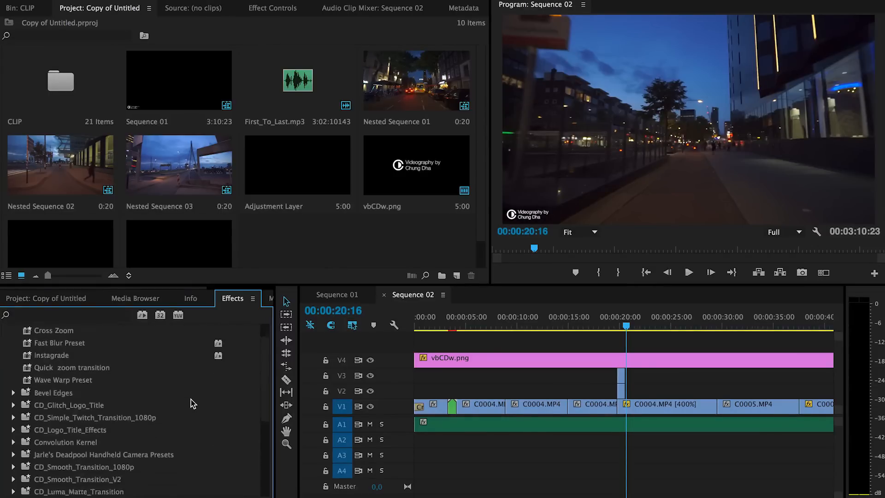
scroll(down, 3)
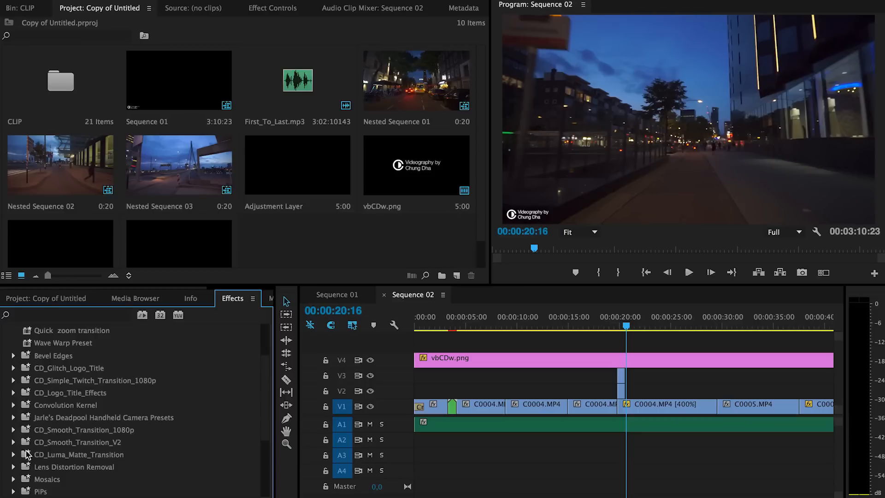
mouse_move(87, 458)
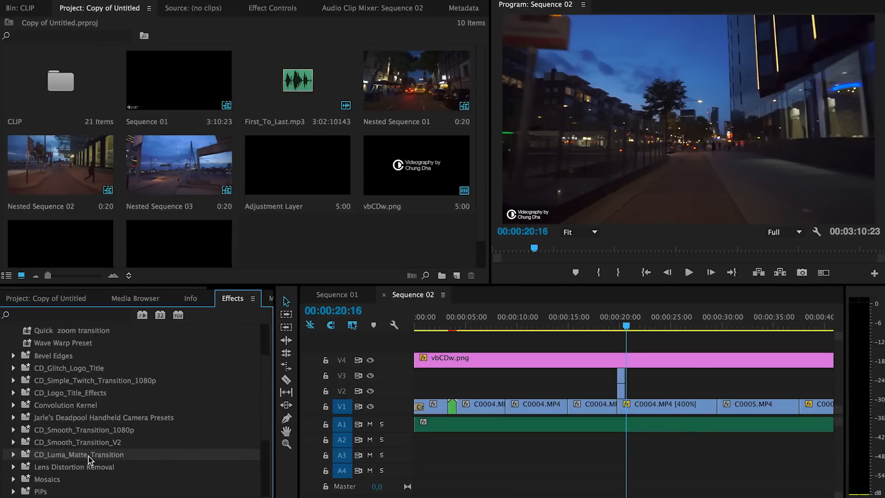
- Expand the CD_Luma_Matte_Transition bin and place two short C0004.MP4 copies on V2 and V3 at the cut
click(12, 455)
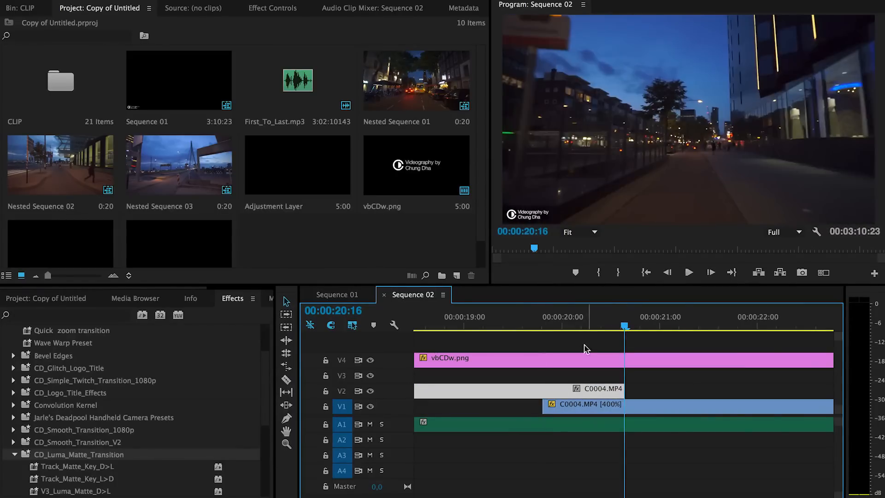
click(543, 326)
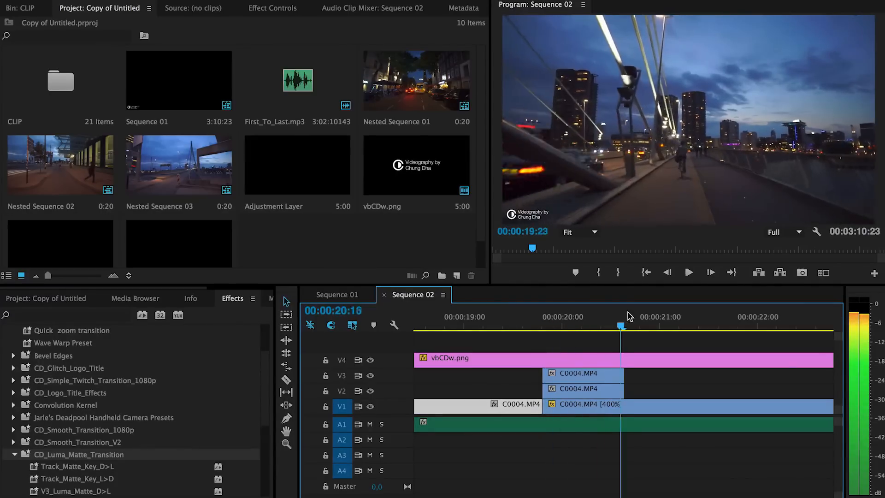
click(534, 316)
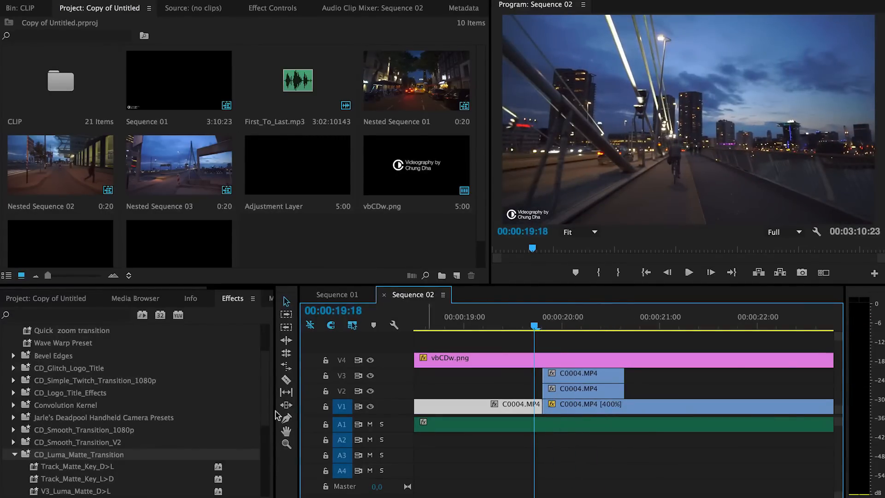
- Apply Track_Matte_Key_L>D to the V2 copy and V3_Luma_Matte_L>D to the V3 copy, then scrub across the cut
scroll(down, 3)
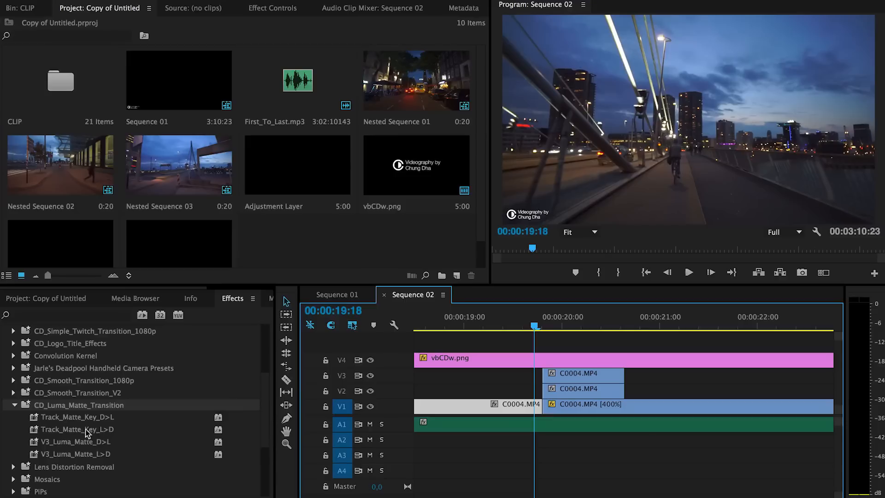
mouse_move(569, 396)
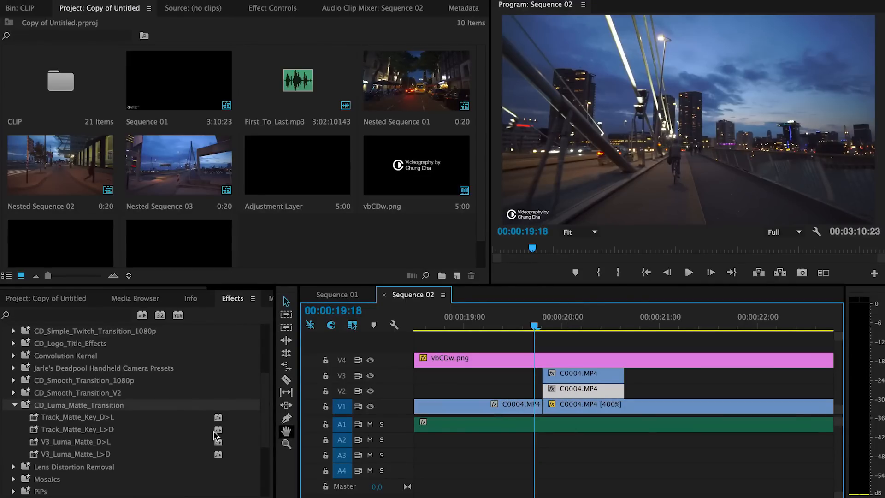
mouse_move(54, 432)
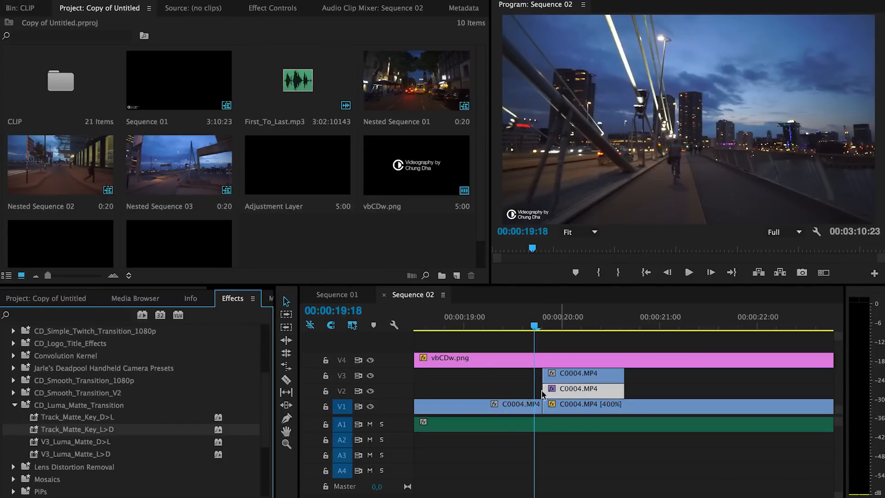
mouse_move(76, 459)
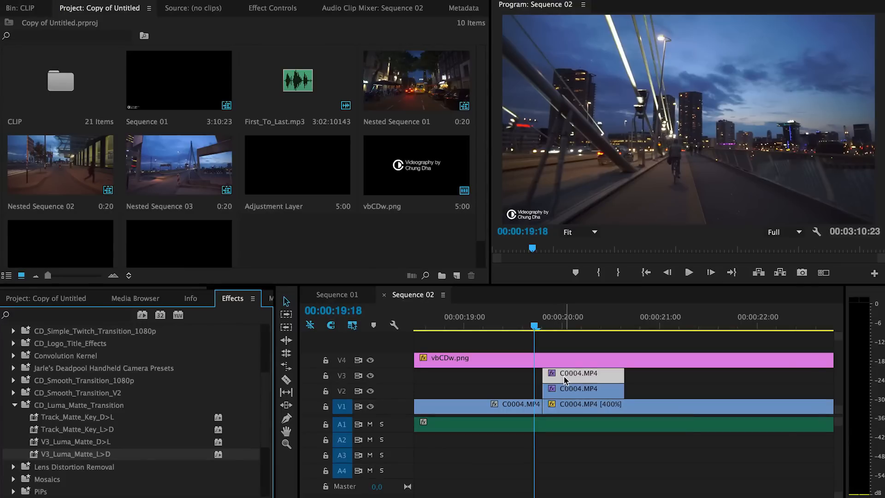
click(545, 326)
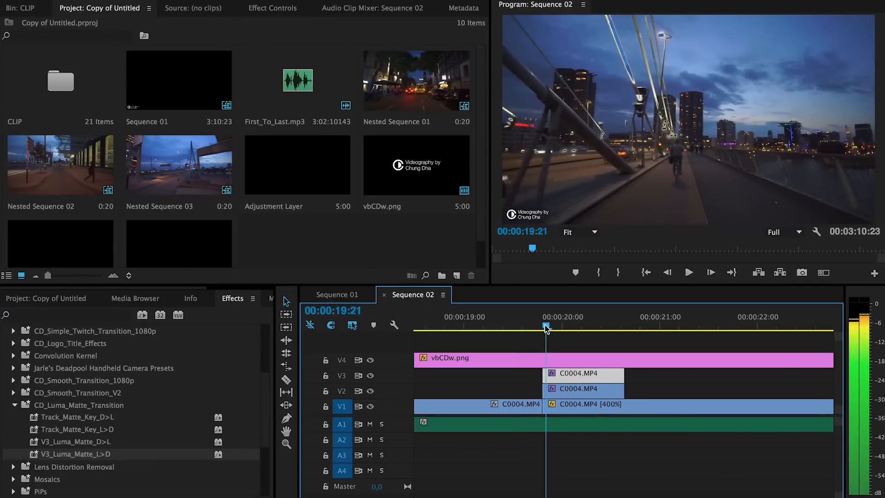
click(609, 316)
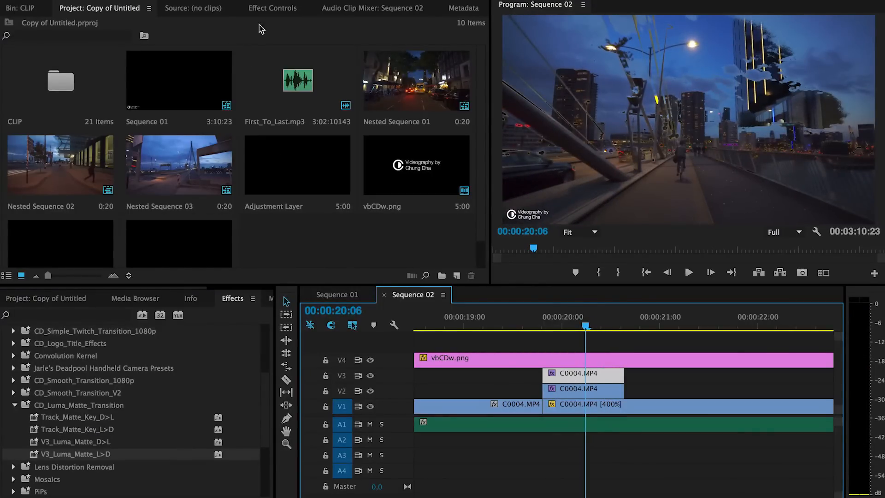
- Apply V3_Luma_Matte_D>L to the V3 copy, making its preview high-contrast black-and-white
click(273, 9)
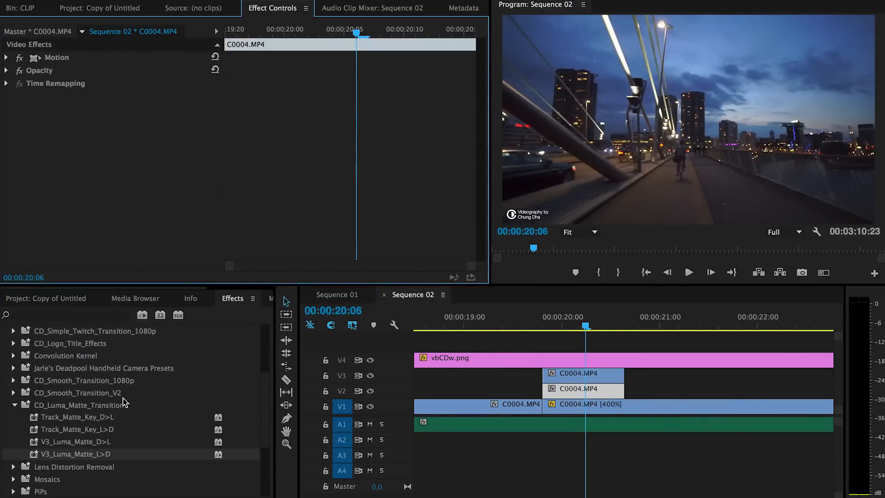
mouse_move(87, 446)
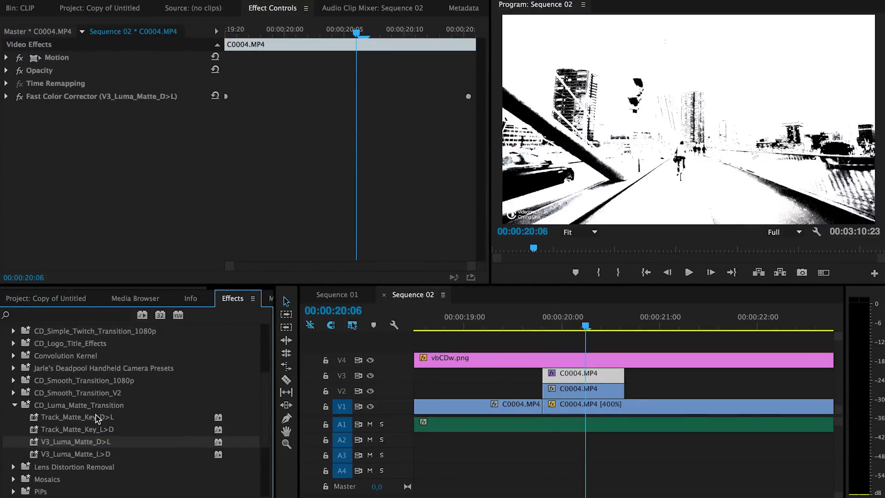
click(76, 417)
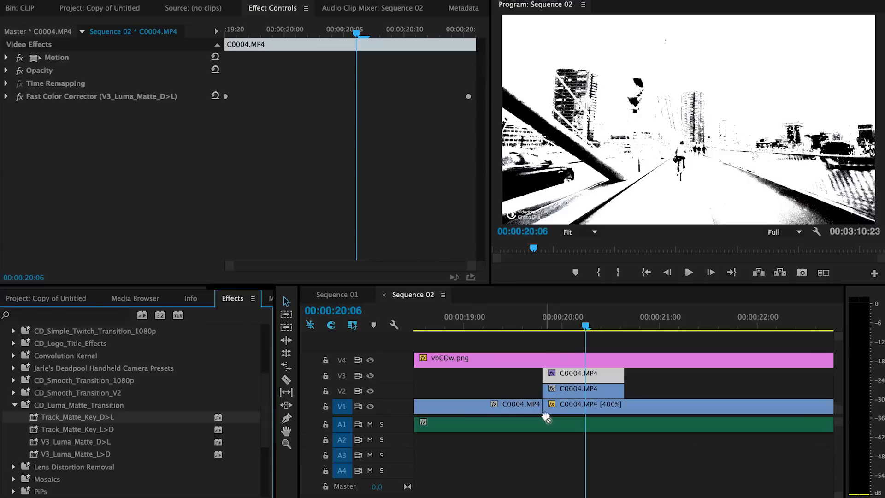
- Apply Track_Matte_Key_D>L to the V2 copy with Matte: Video 3 and Matte Luma, then scrub through the cut
click(519, 316)
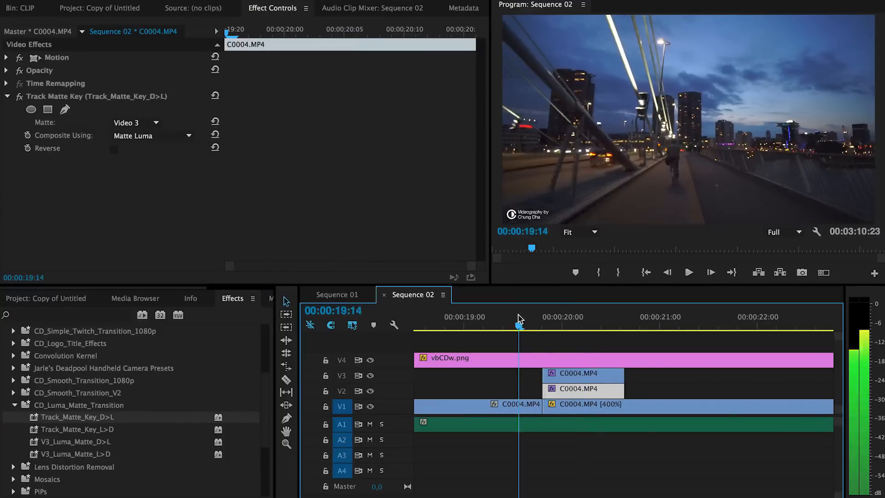
click(567, 319)
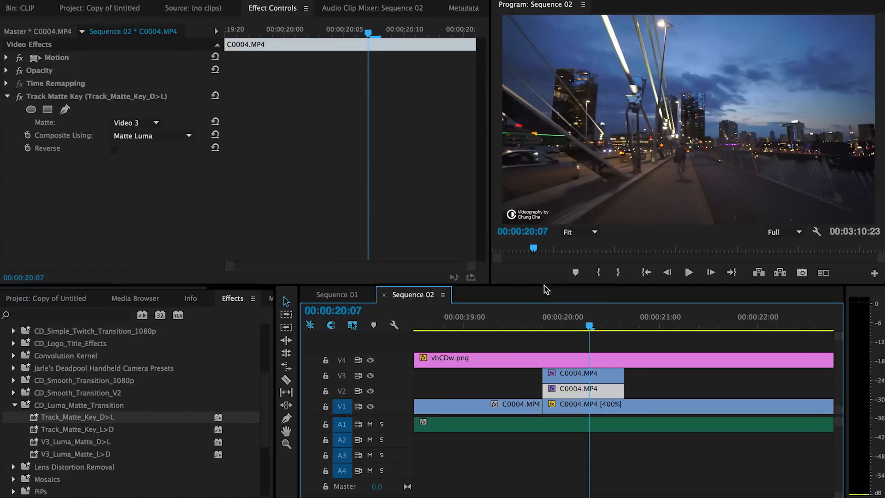
click(597, 327)
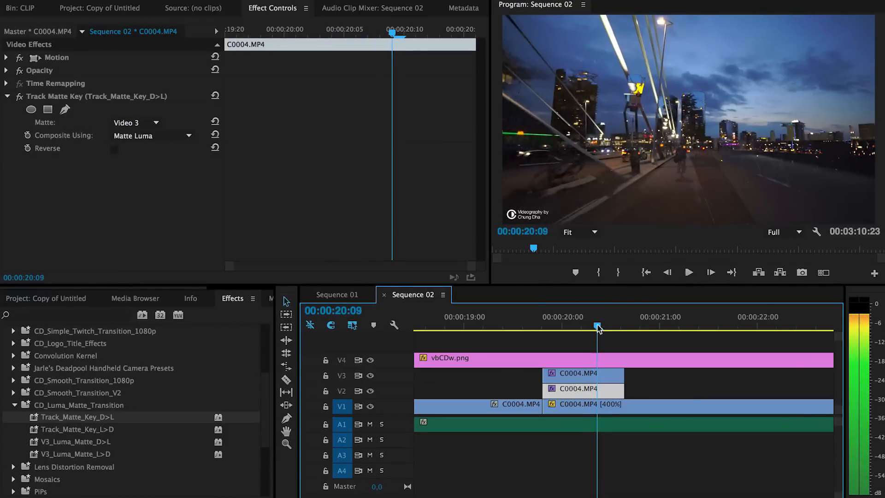